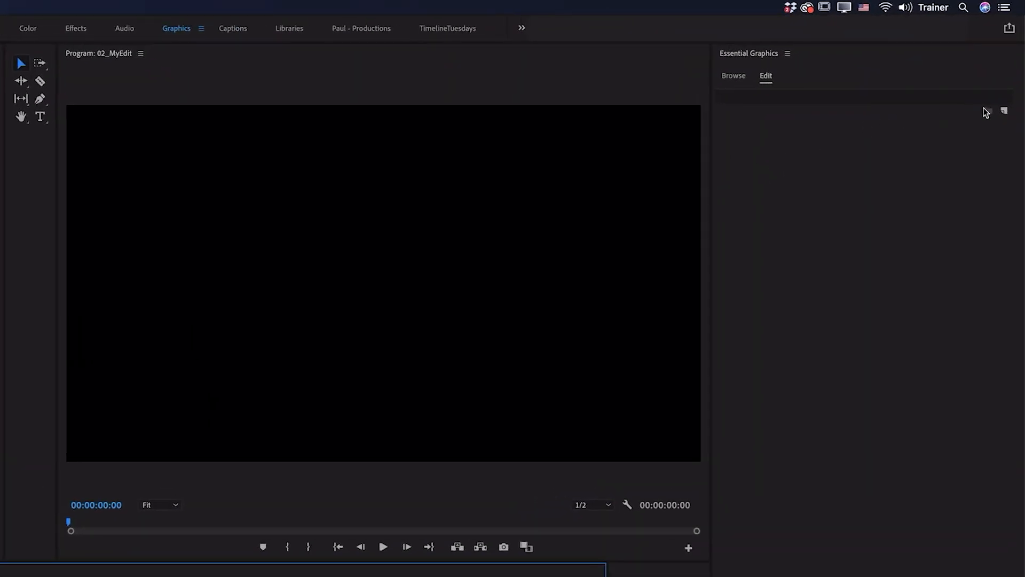
- Create a text layer reading 'The premiere pro' and center it horizontally in the frame
click(1004, 110)
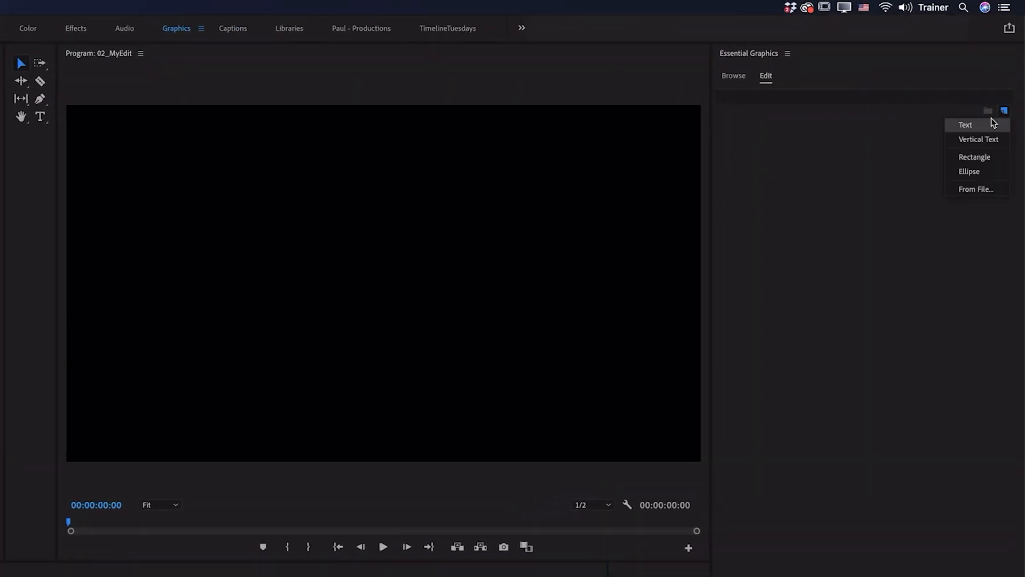
click(965, 124)
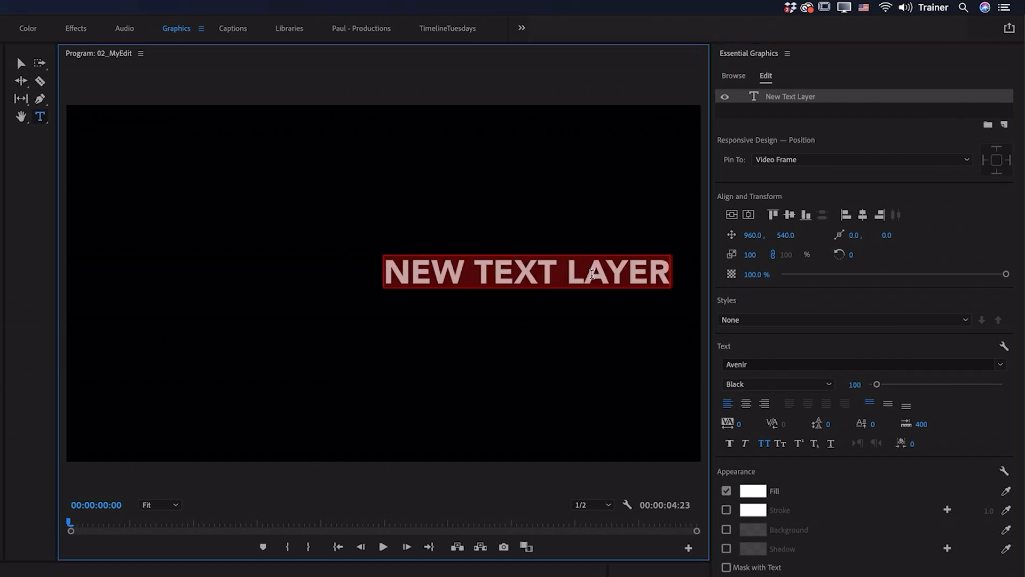
text(The premiere)
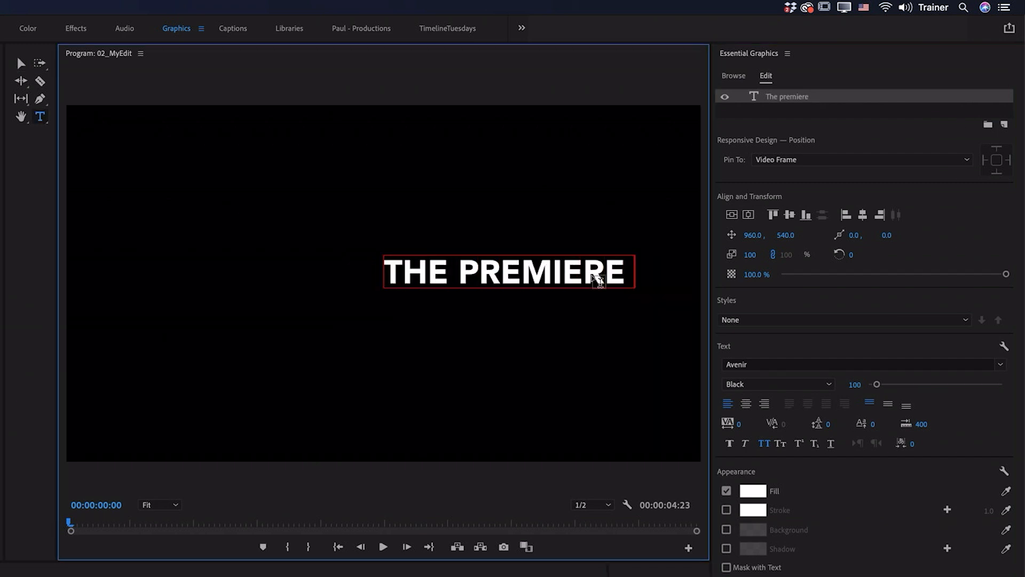
text(pro)
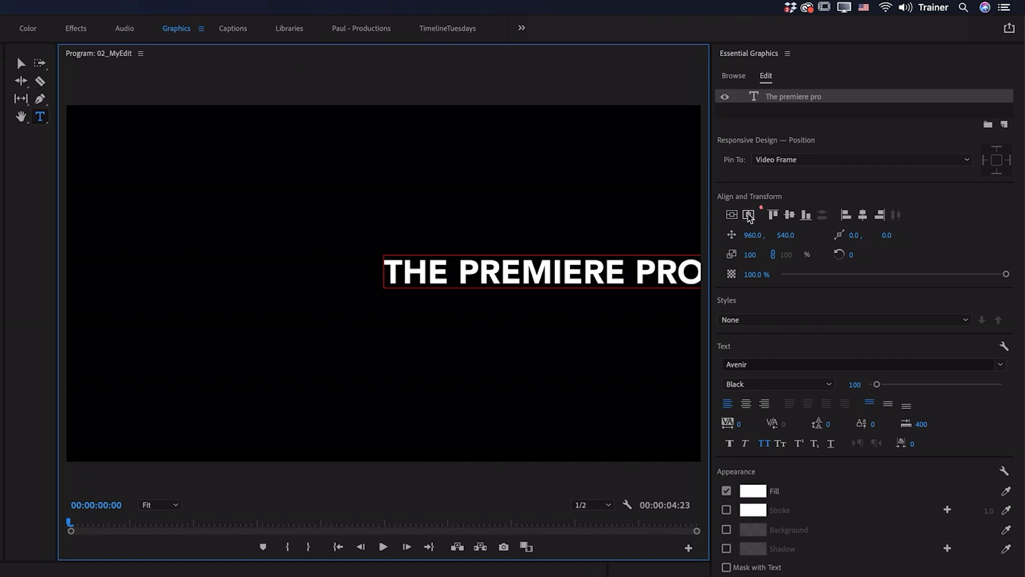
click(749, 216)
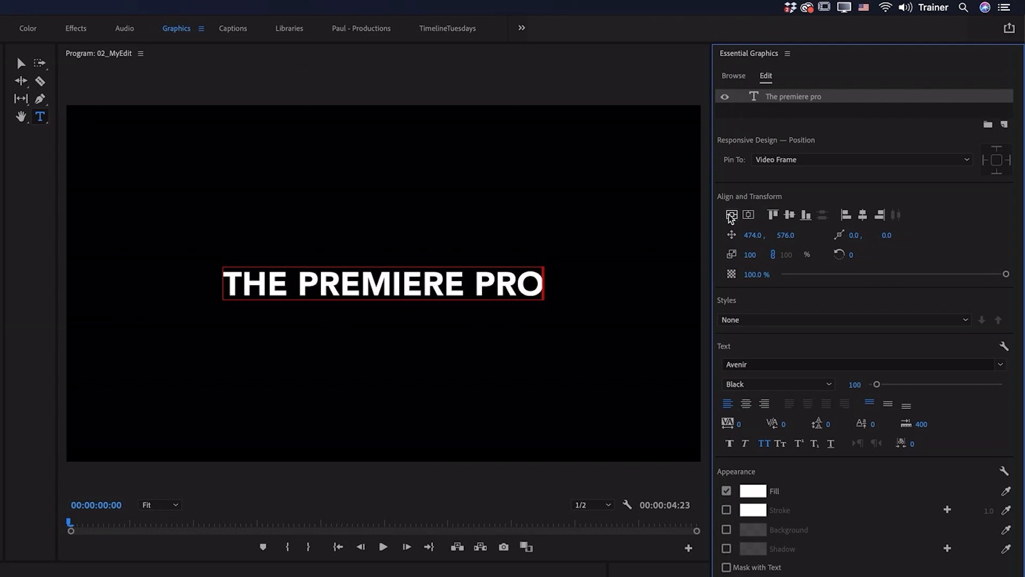
mouse_move(801, 154)
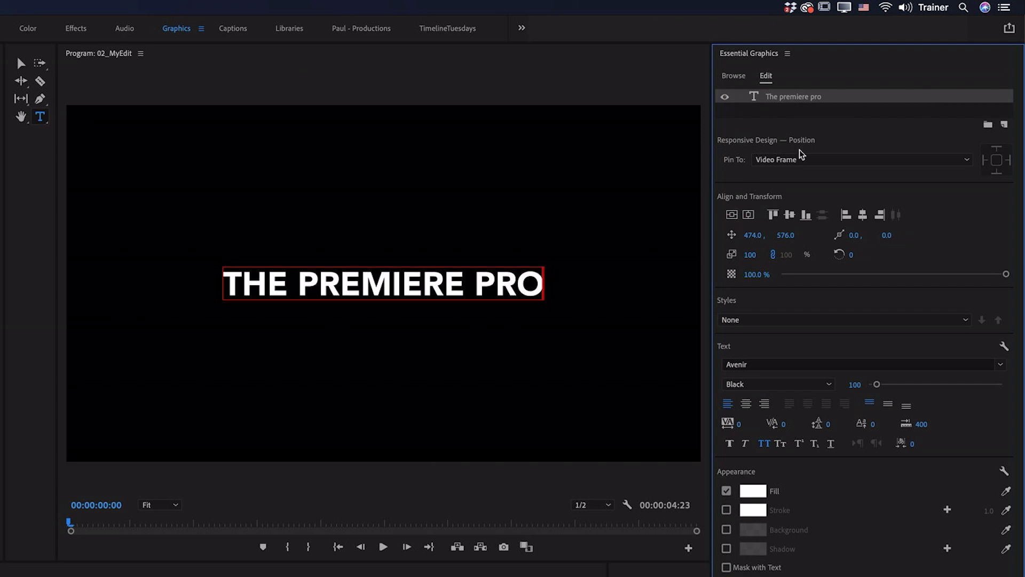
- Add a rectangle shape, narrow it and place it just right of the title
click(1004, 124)
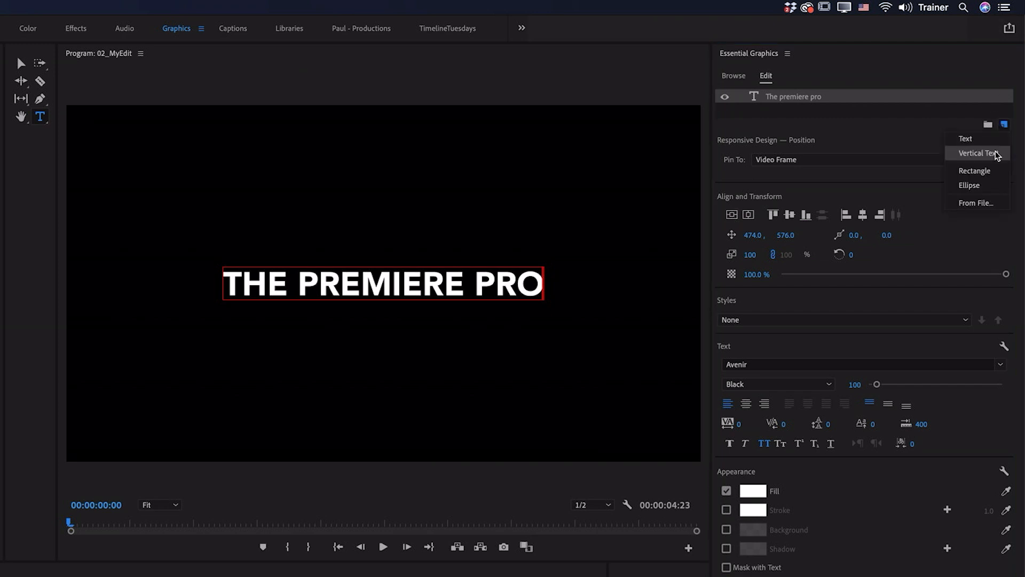
click(974, 171)
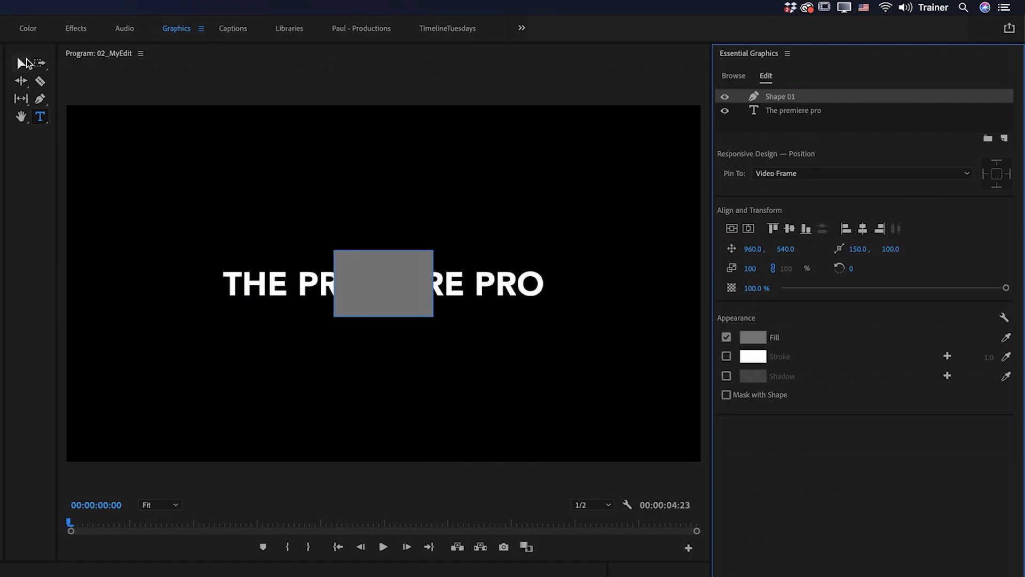
click(21, 64)
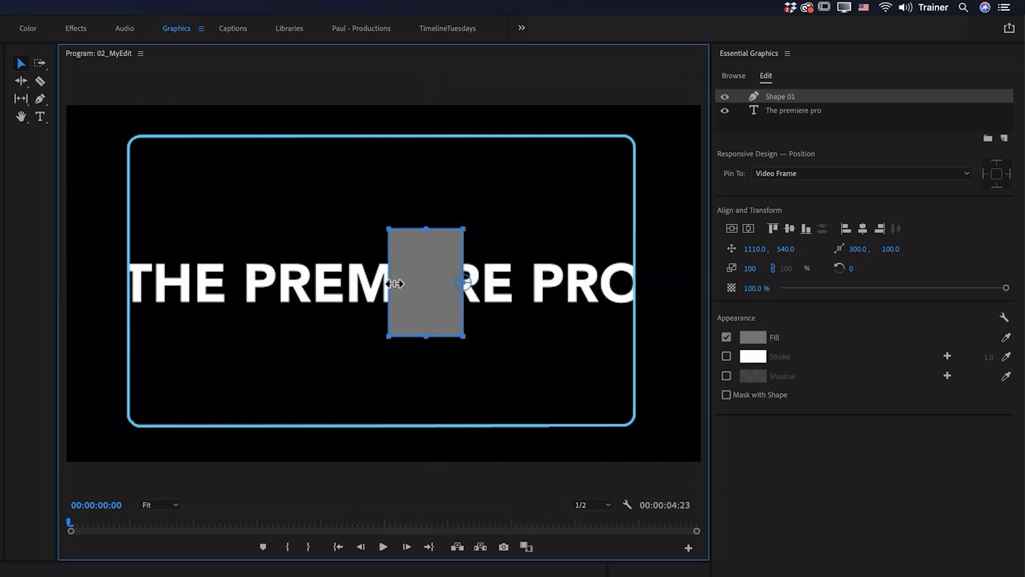
drag(387, 283, 450, 283)
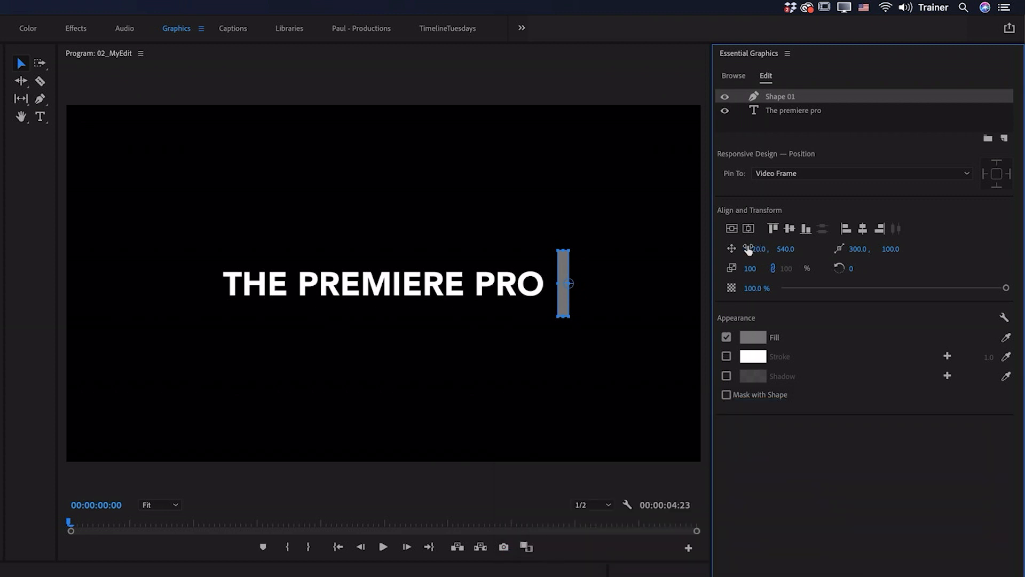
- Rename the Shape 01 layer to 'Rectangle'
double_click(784, 96)
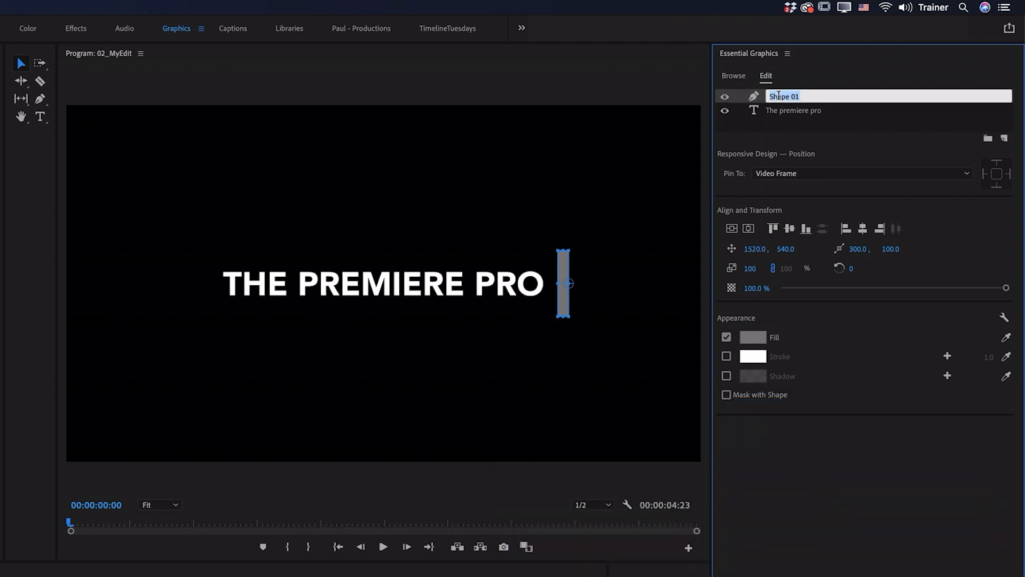
text(Rectangle)
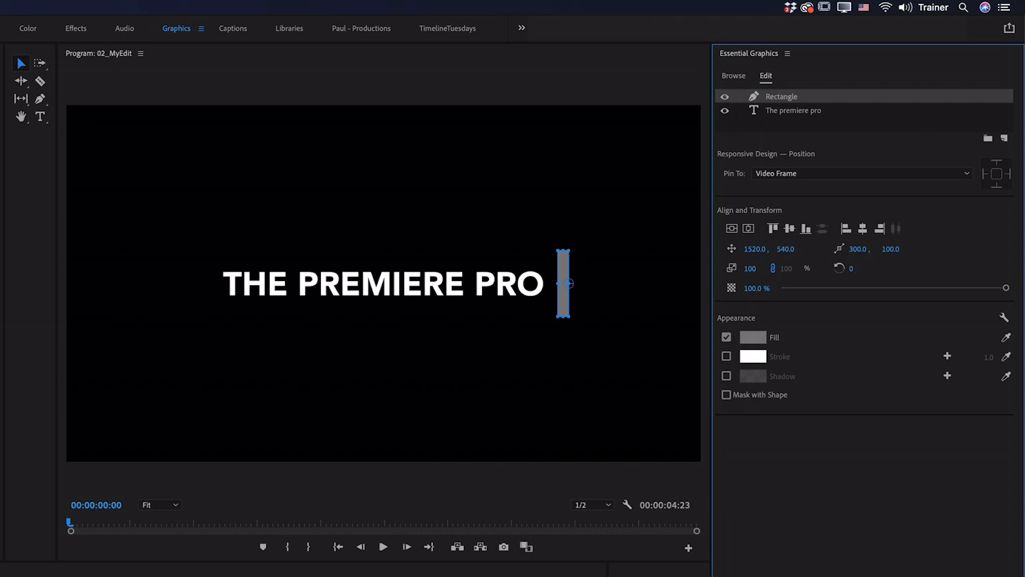
mouse_move(738, 104)
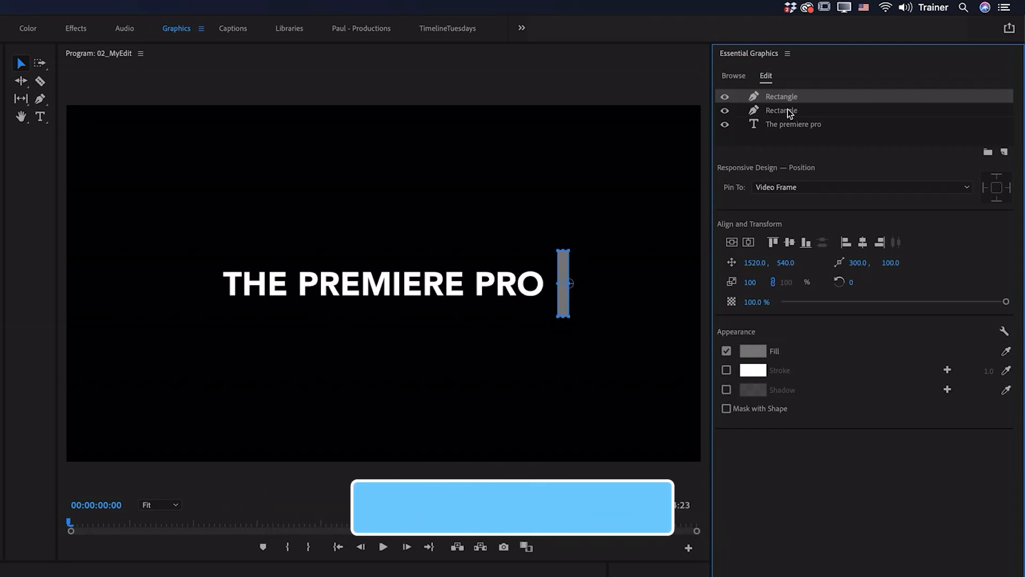
- Rename the duplicate bar layer 'Mask' and make it an inverted shape mask
double_click(782, 110)
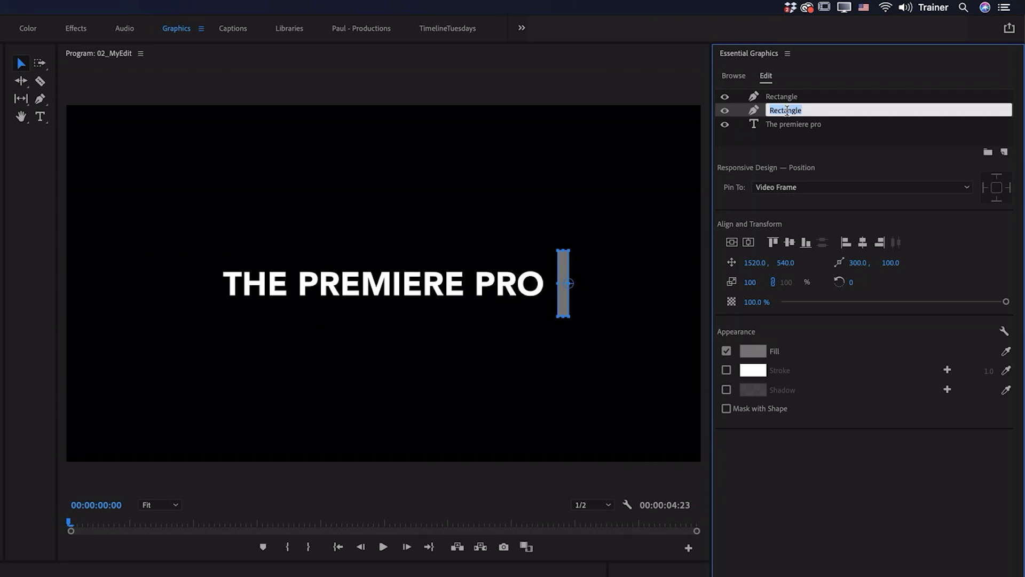
text(Mask)
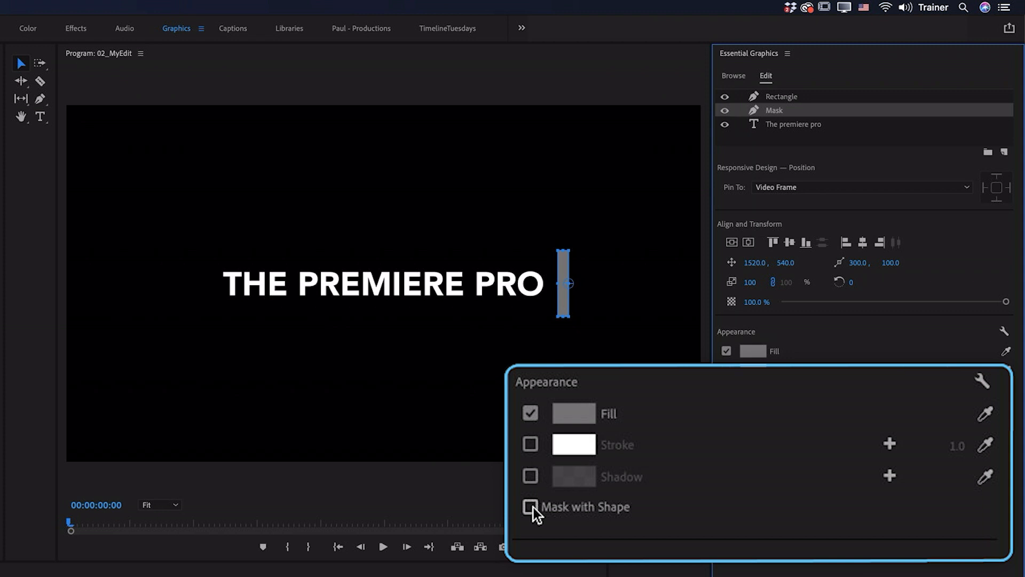
click(531, 508)
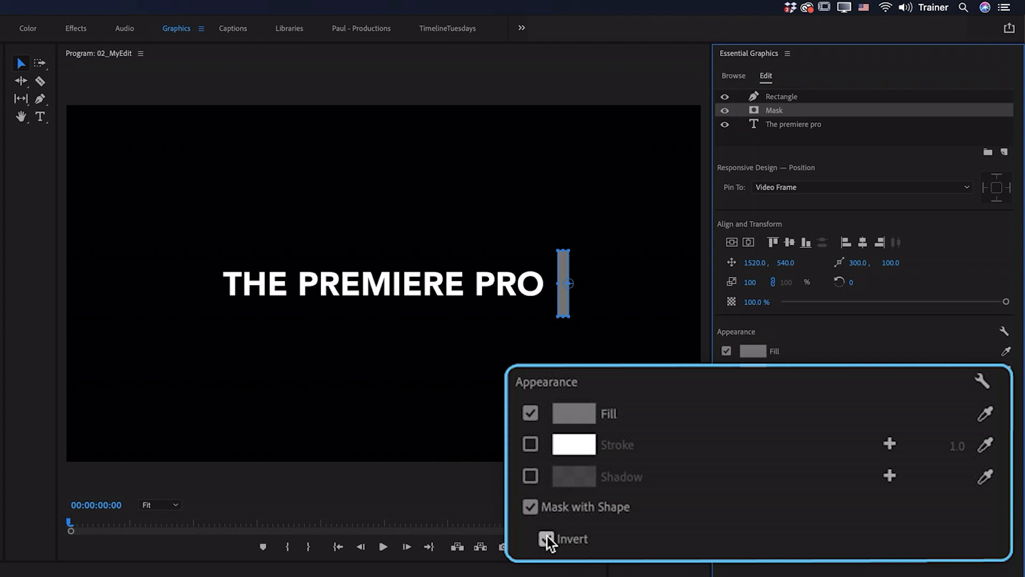
click(541, 538)
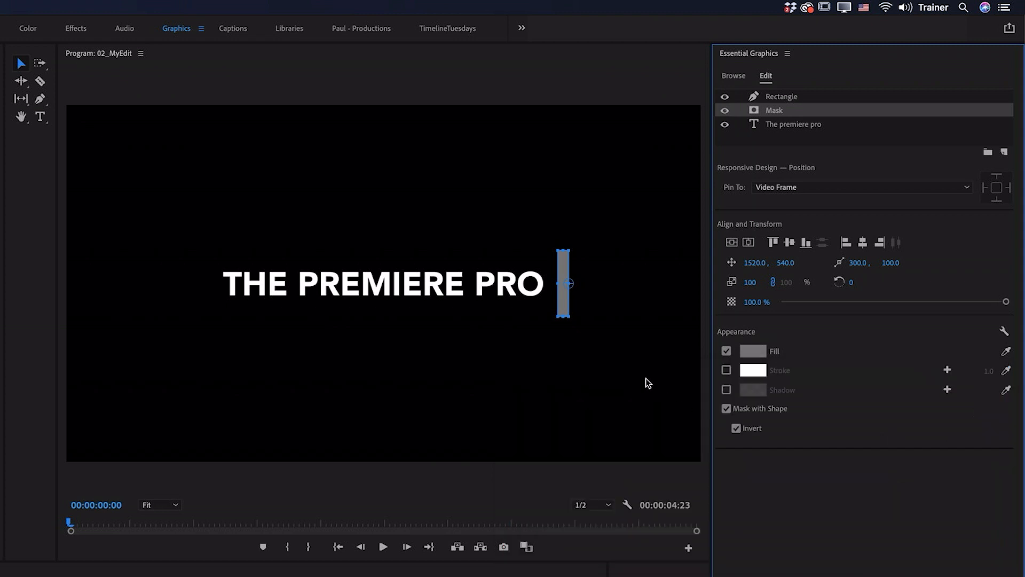
mouse_move(558, 286)
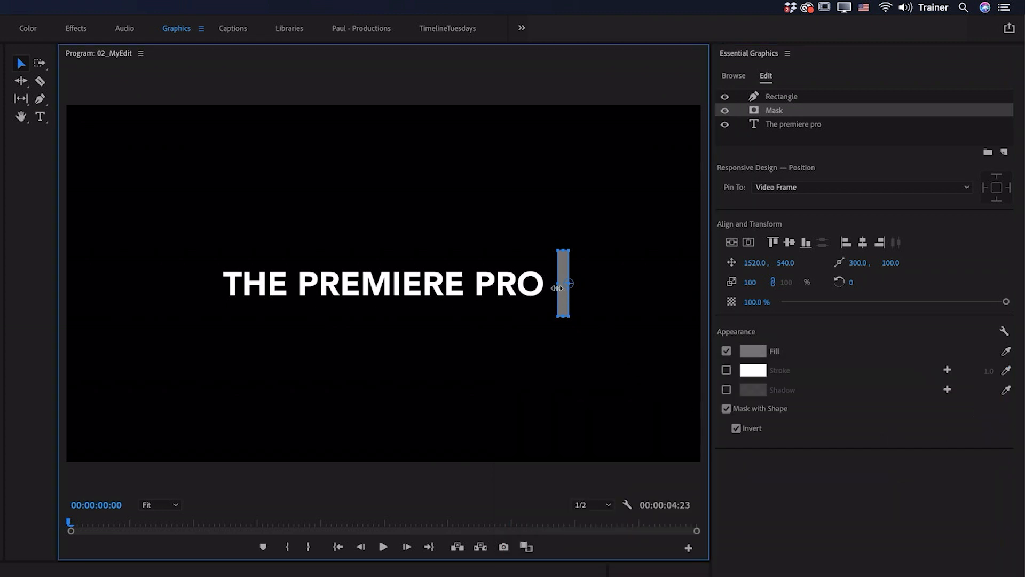
- Stretch the mask over the whole title so only the gray bar stays visible
drag(561, 284, 366, 284)
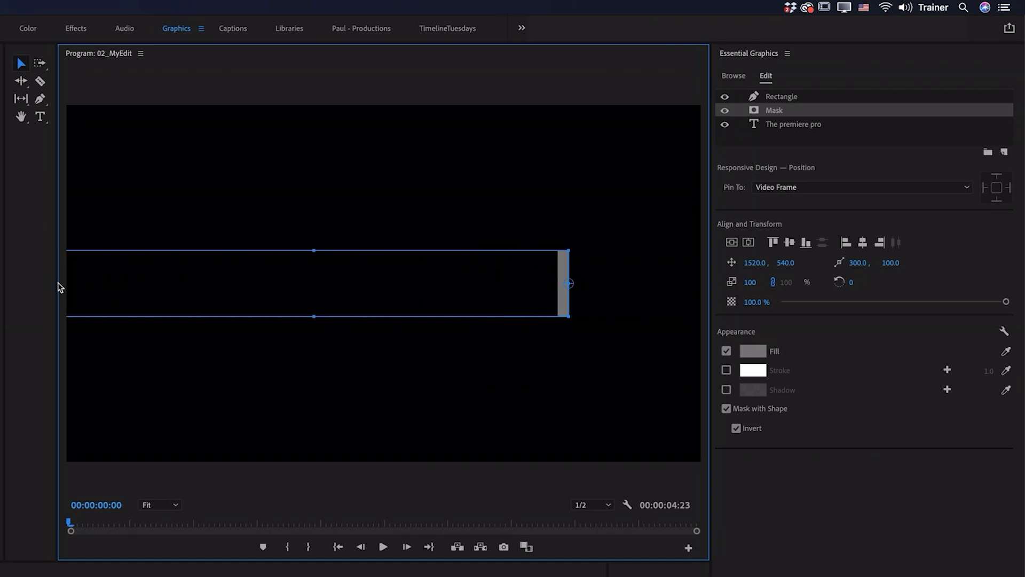
click(782, 96)
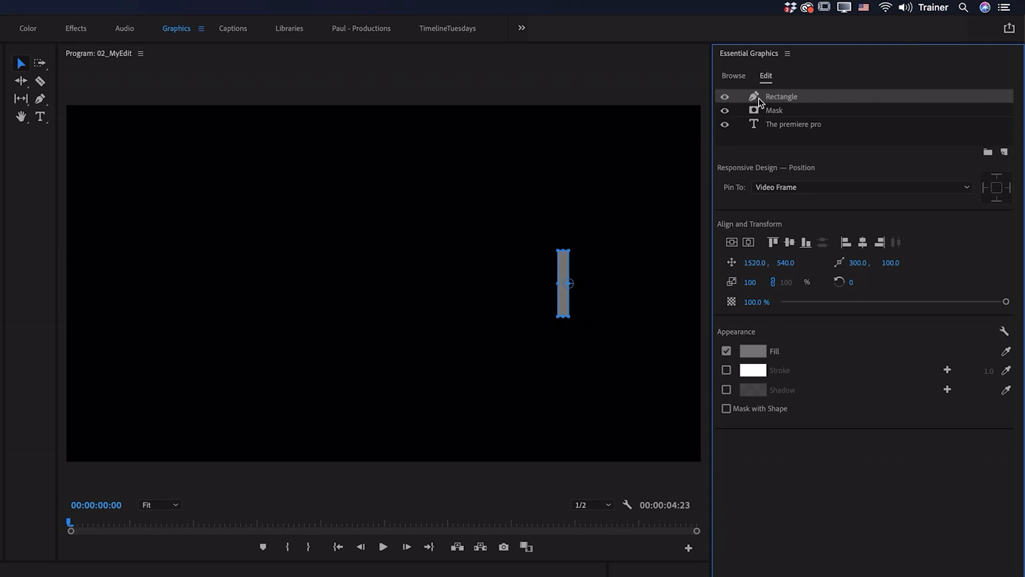
- Pin the Mask layer to the Rectangle layer on all edges
click(773, 110)
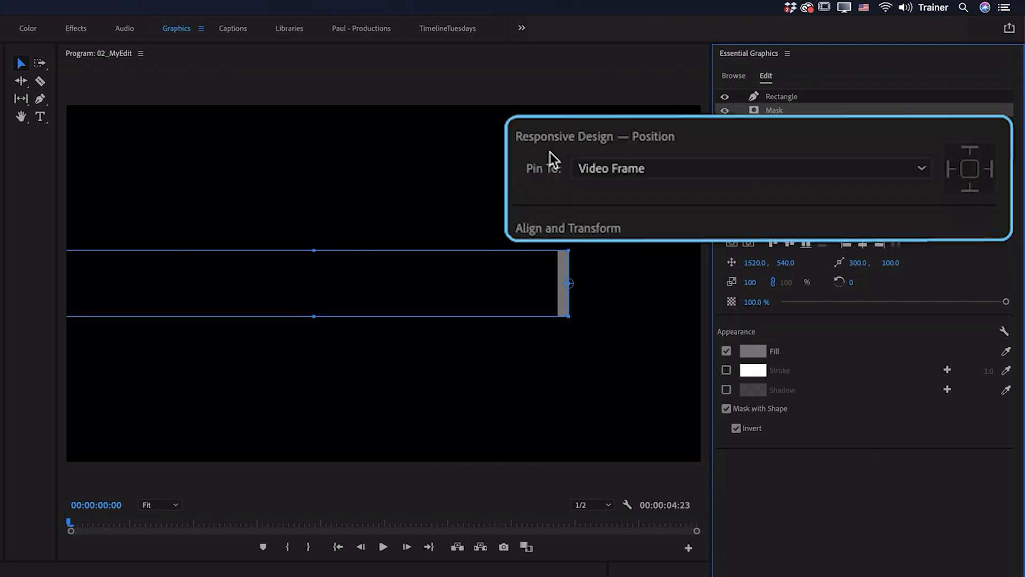
mouse_move(543, 187)
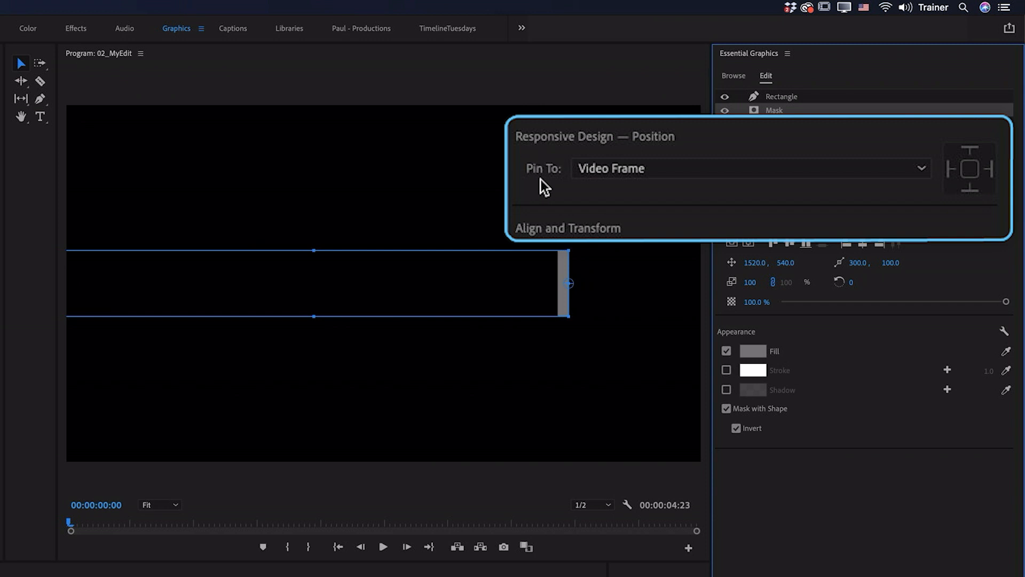
click(748, 169)
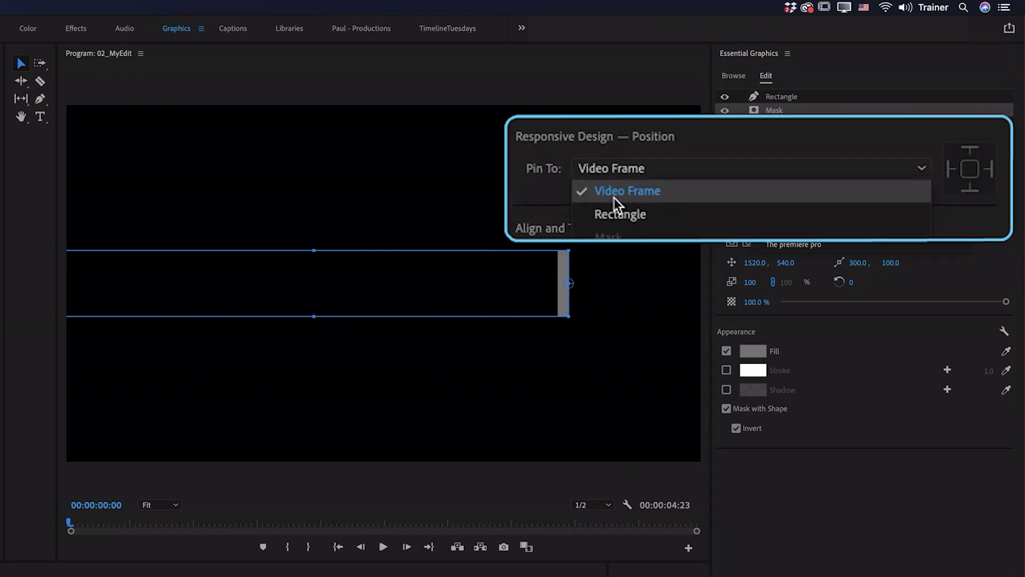
click(620, 214)
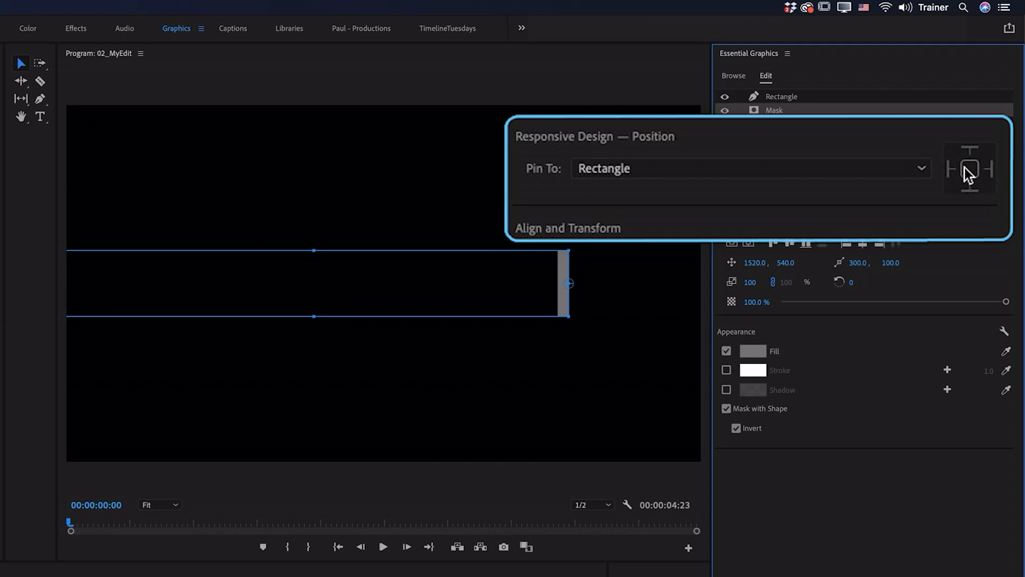
click(969, 169)
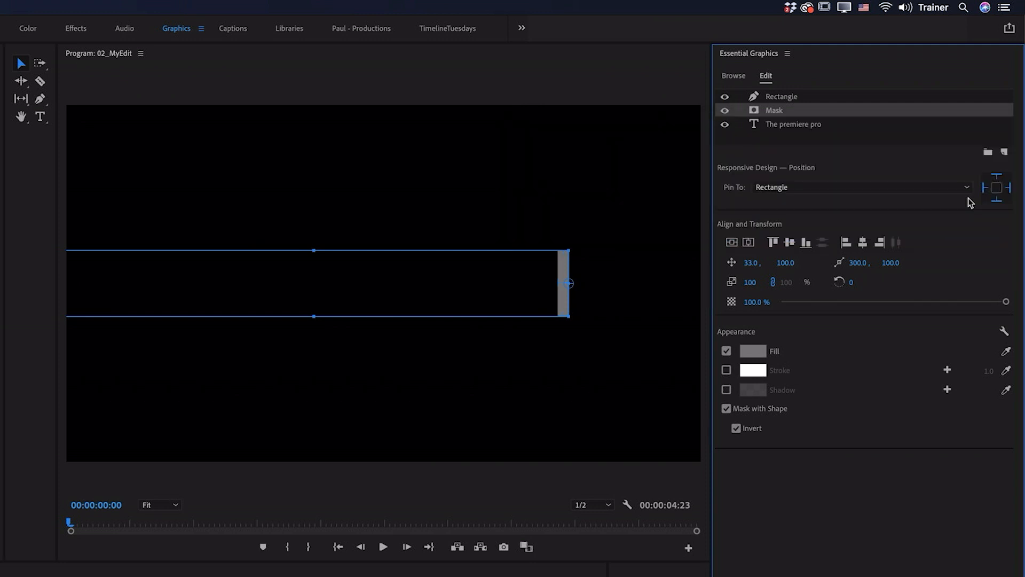
- Animate the bar's position to slide left past the title by the 1:00 mark
click(782, 96)
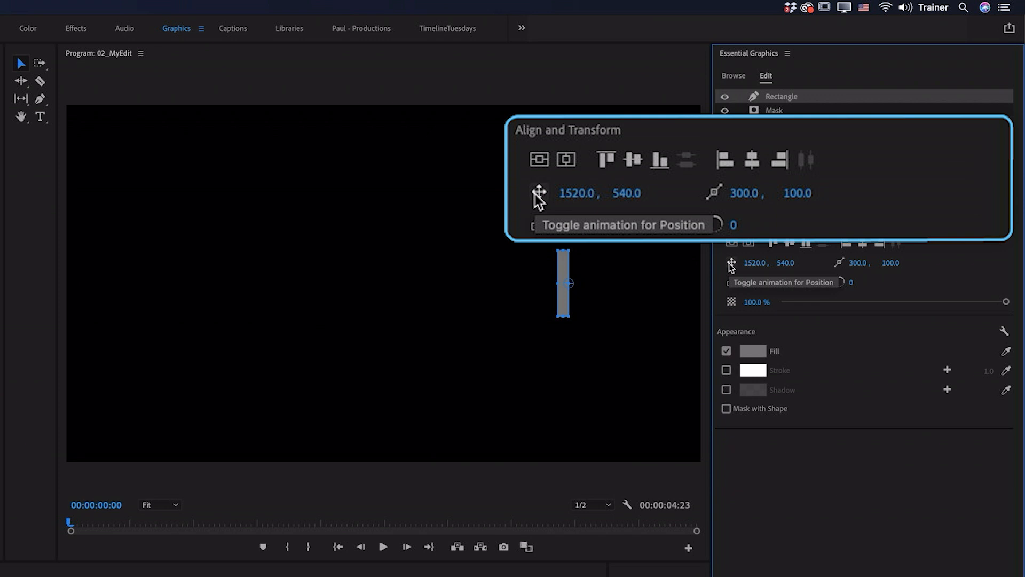
mouse_move(211, 442)
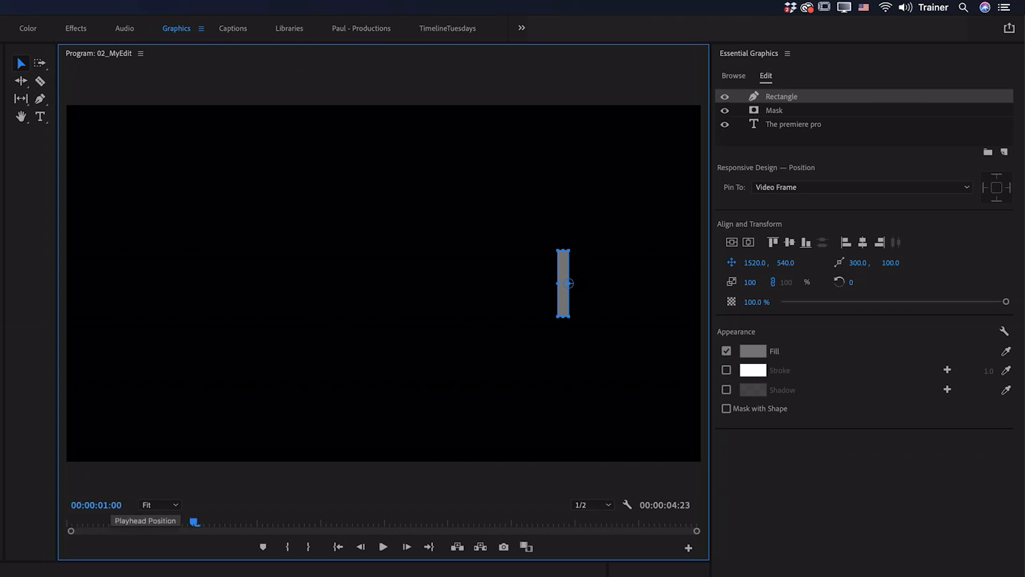
drag(563, 283, 382, 286)
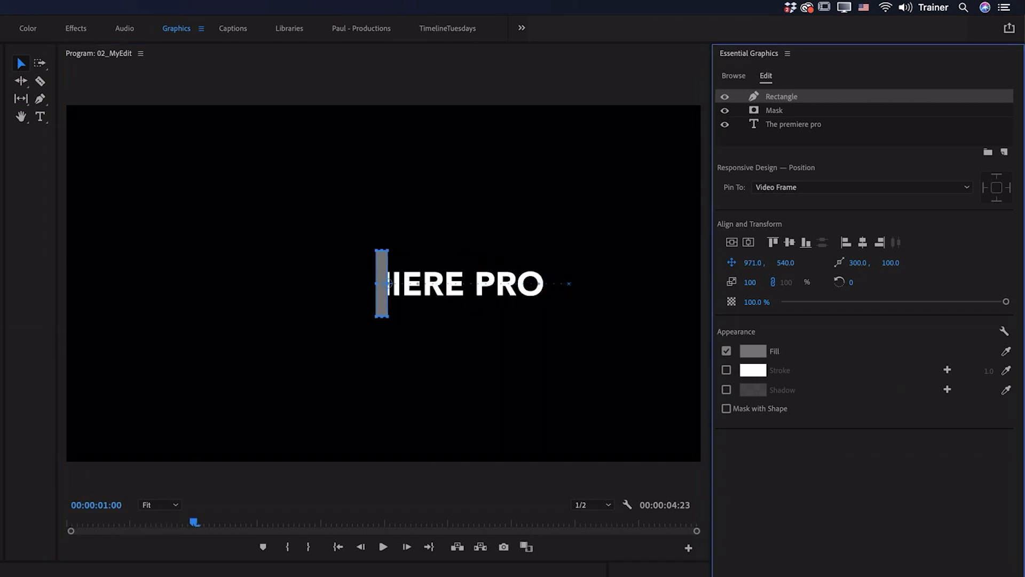
drag(382, 284, 210, 284)
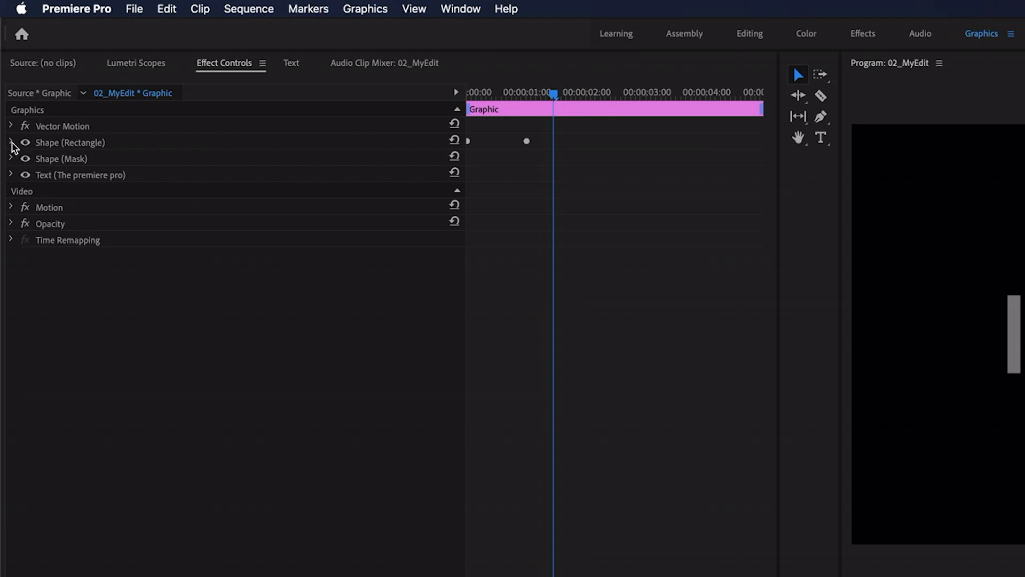
- Apply Ease In/Ease Out interpolation to the Rectangle's Position keyframes
click(12, 142)
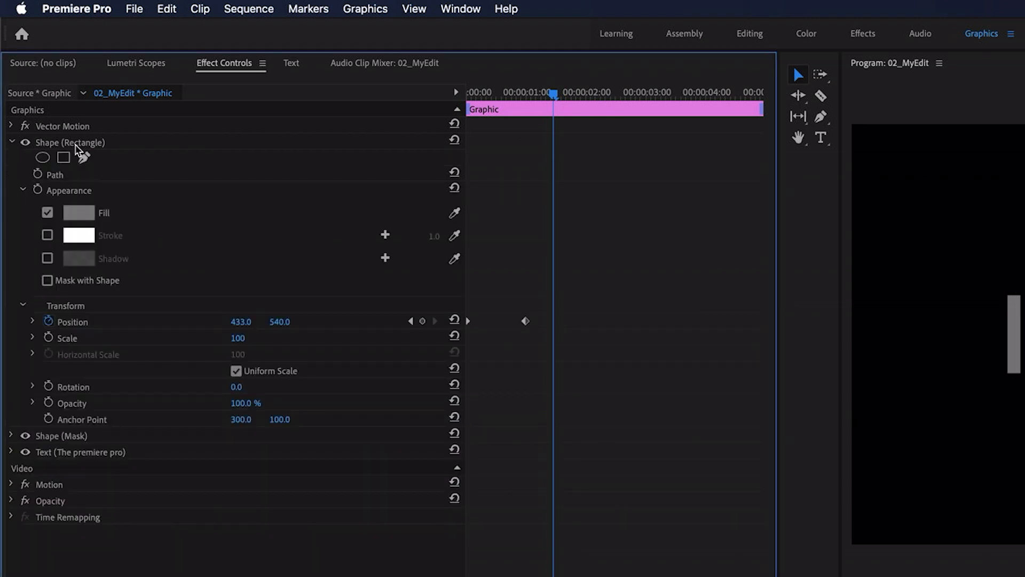
mouse_move(75, 329)
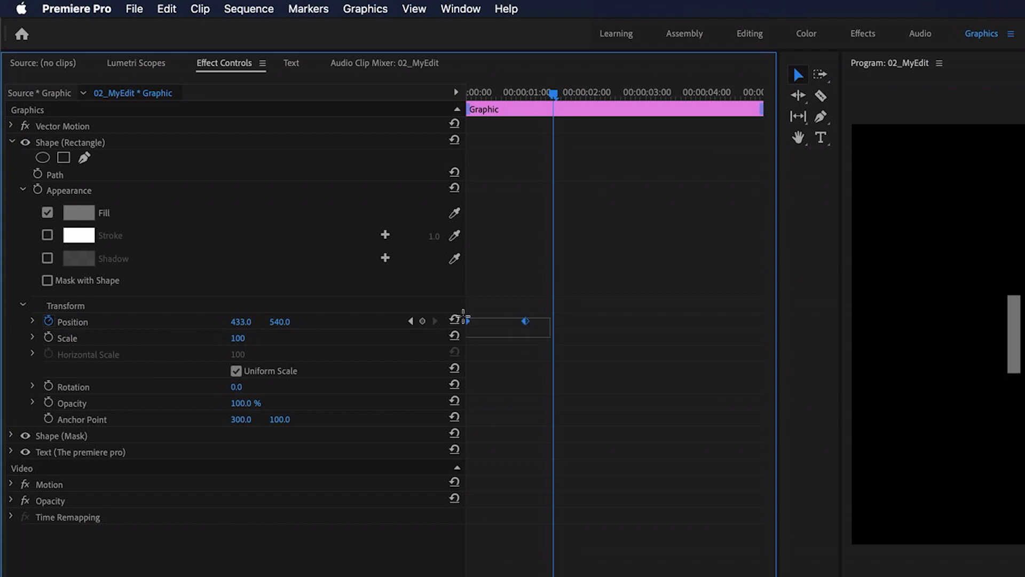
right_click(468, 320)
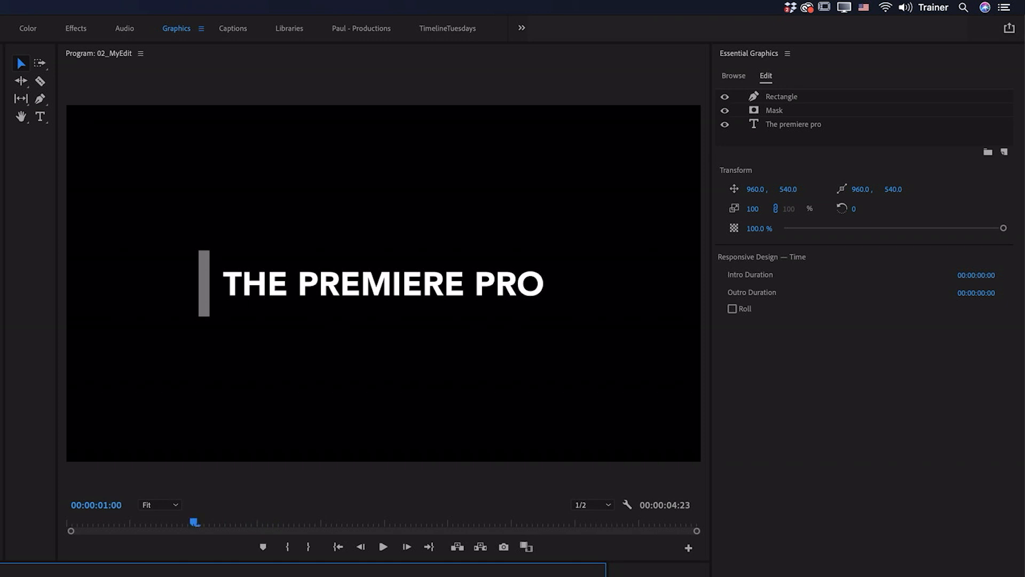
mouse_move(739, 146)
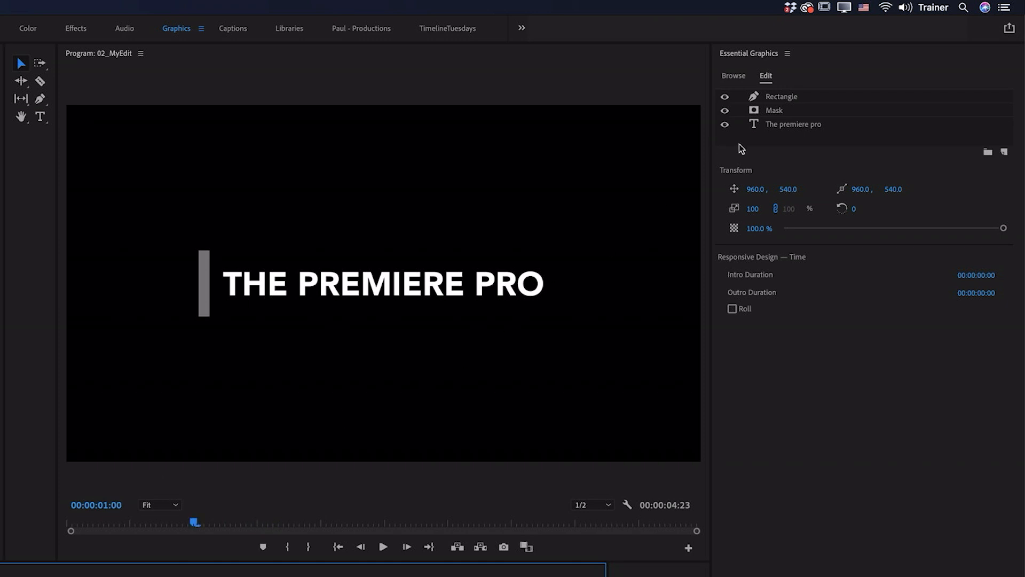
- Return to 00:00 and select the 'The premiere pro' text layer to show its settings
click(793, 124)
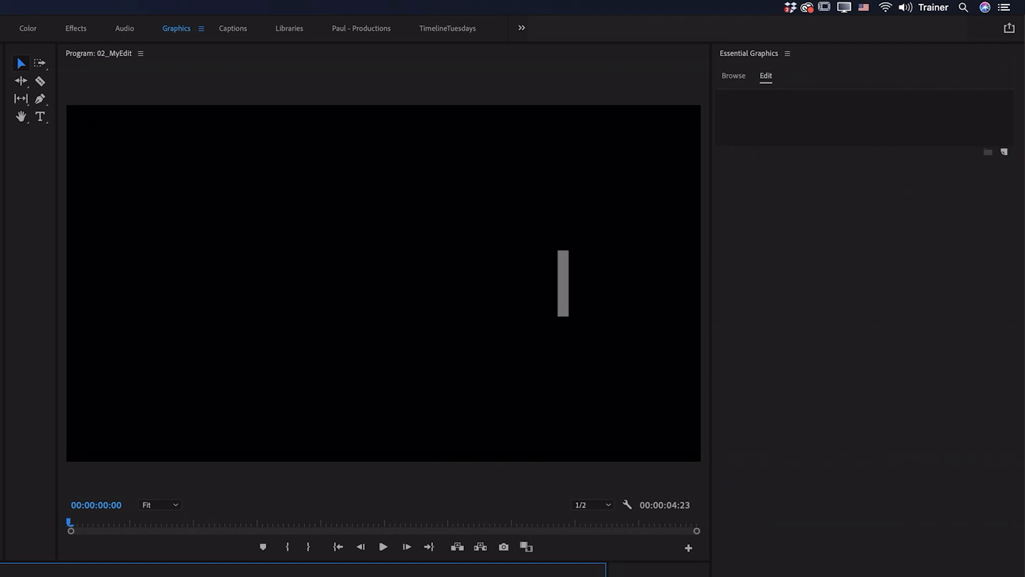
click(793, 124)
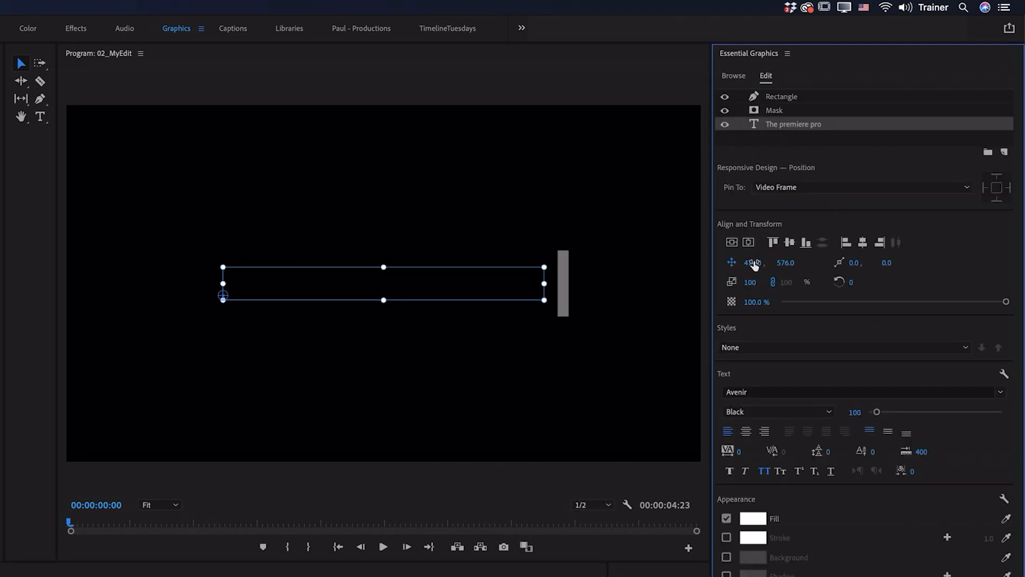